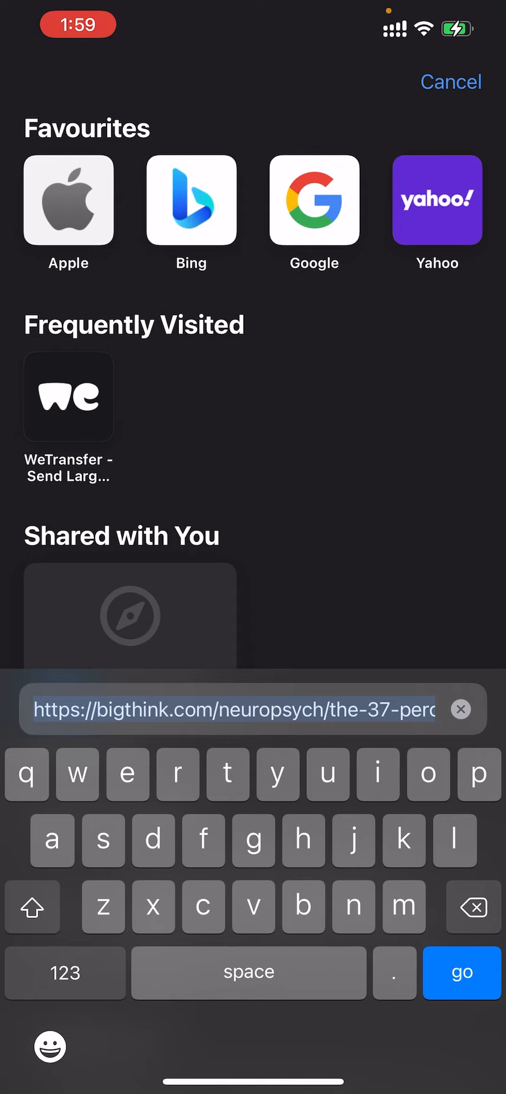
Step: Search 'ios 16 beta' and go to the betaprofiles.com Download Beta Profiles result
text(ios 16 beta)
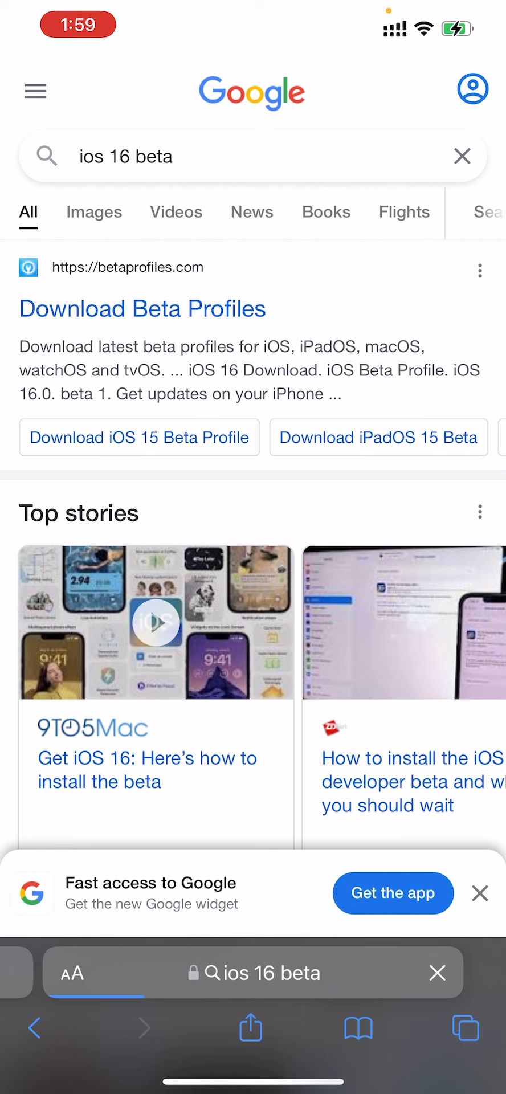
click(141, 309)
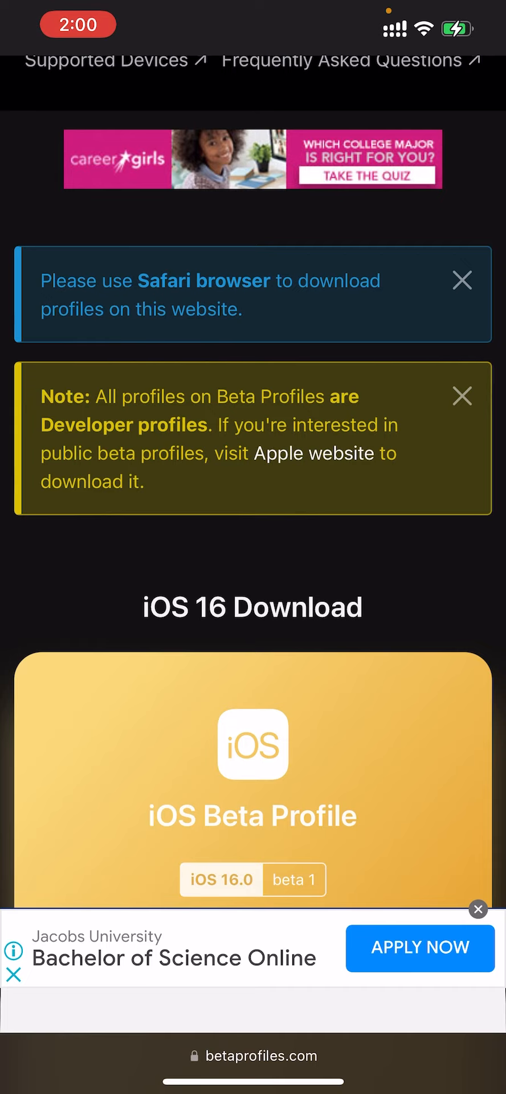
Step: From the iOS 16 Download section, Install Profile, Install Anyways, Allow the download and Close the notice
scroll(down, 3)
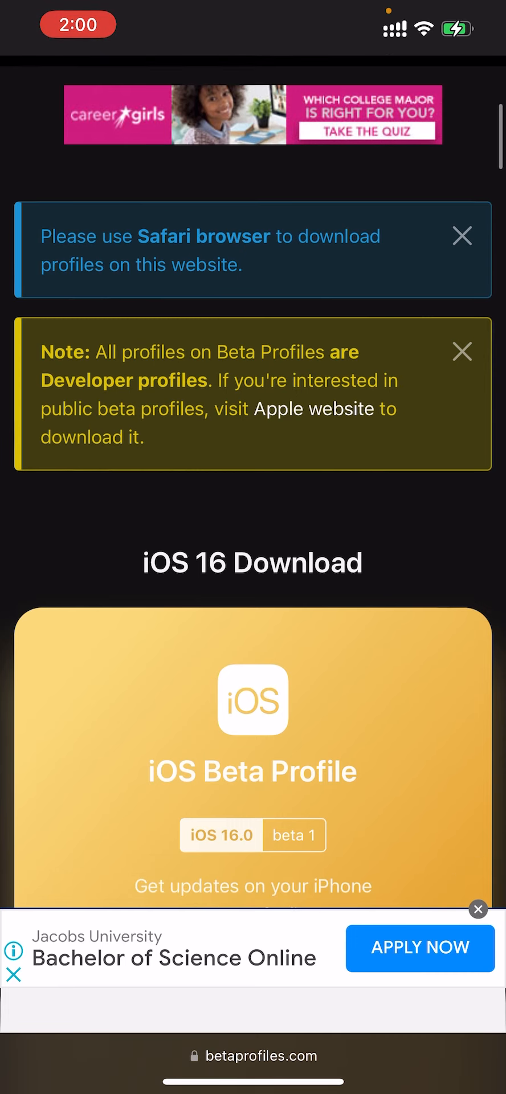
scroll(down, 3)
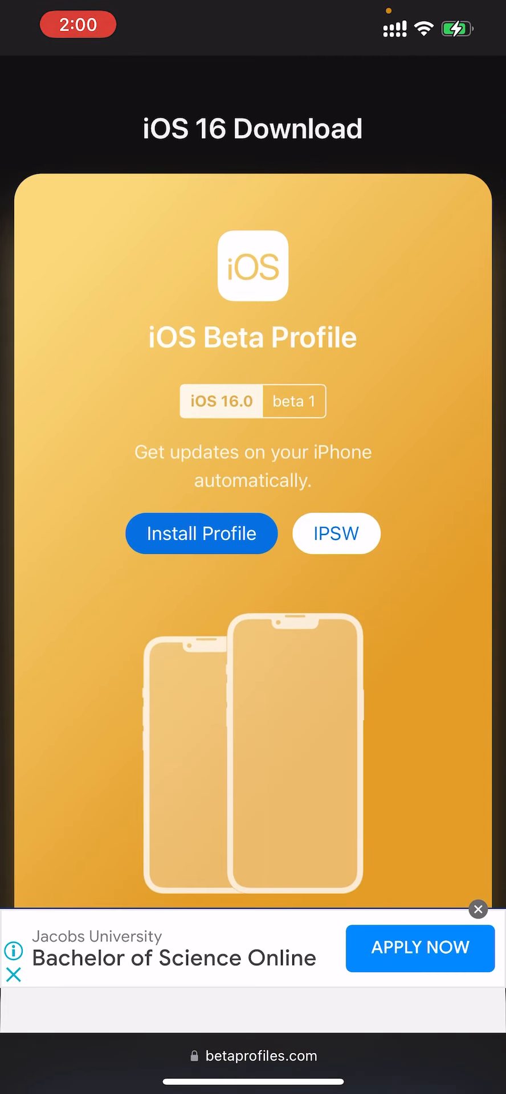
click(201, 533)
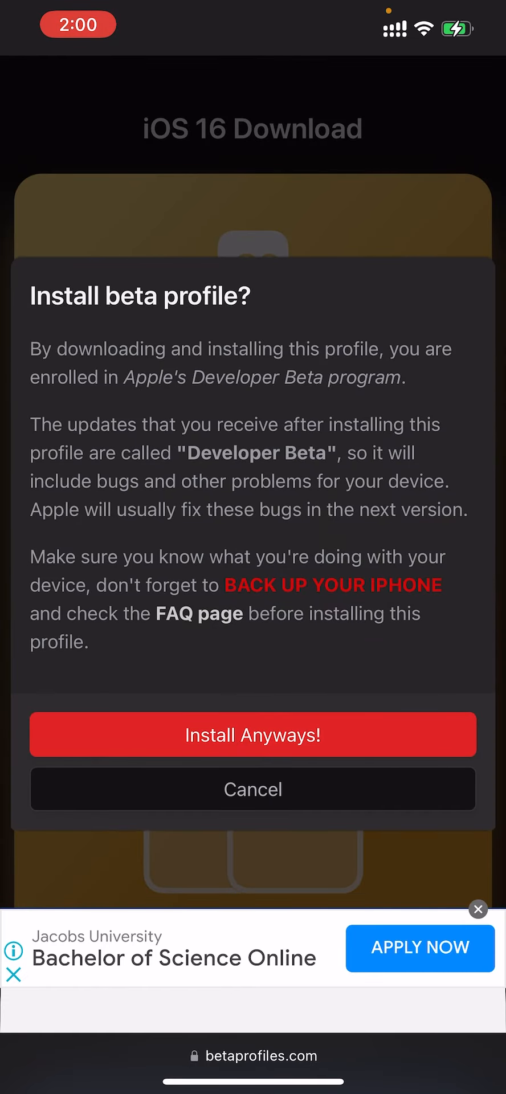
click(253, 734)
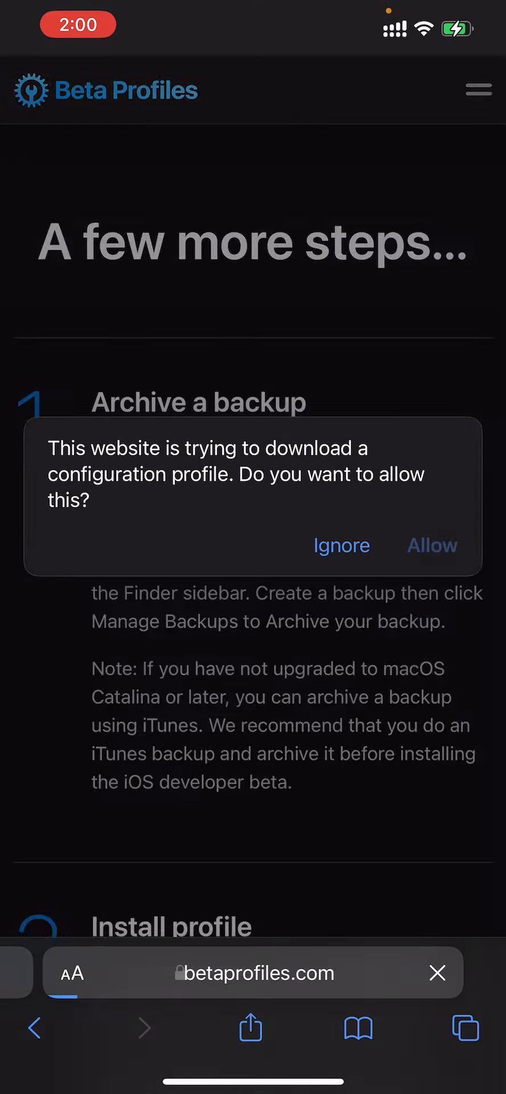
click(430, 545)
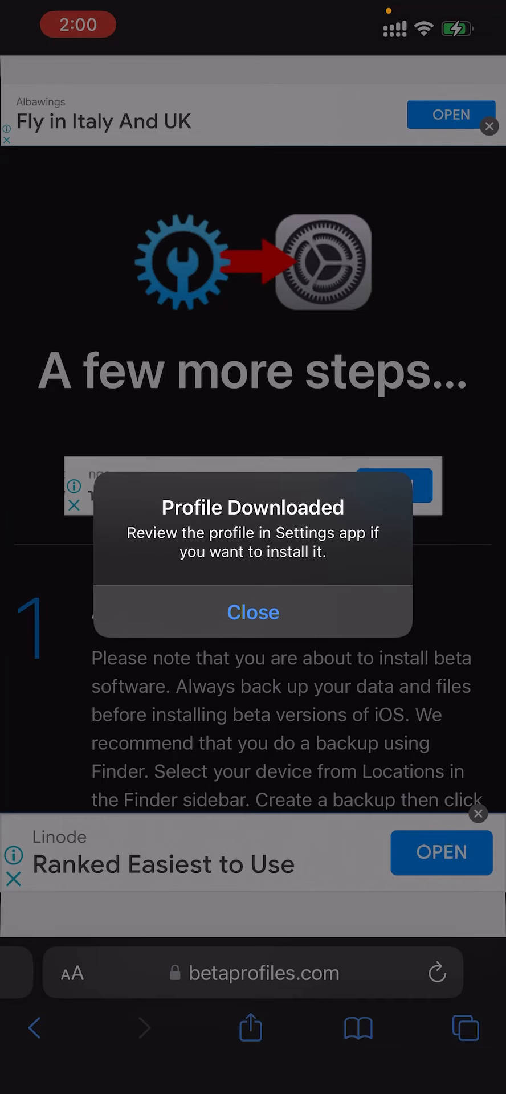
click(253, 612)
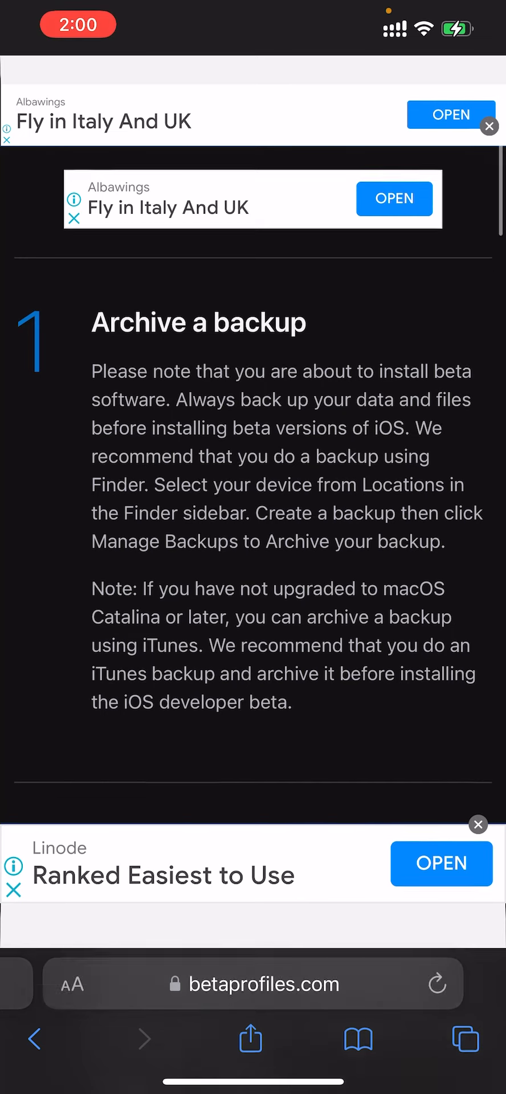
scroll(down, 3)
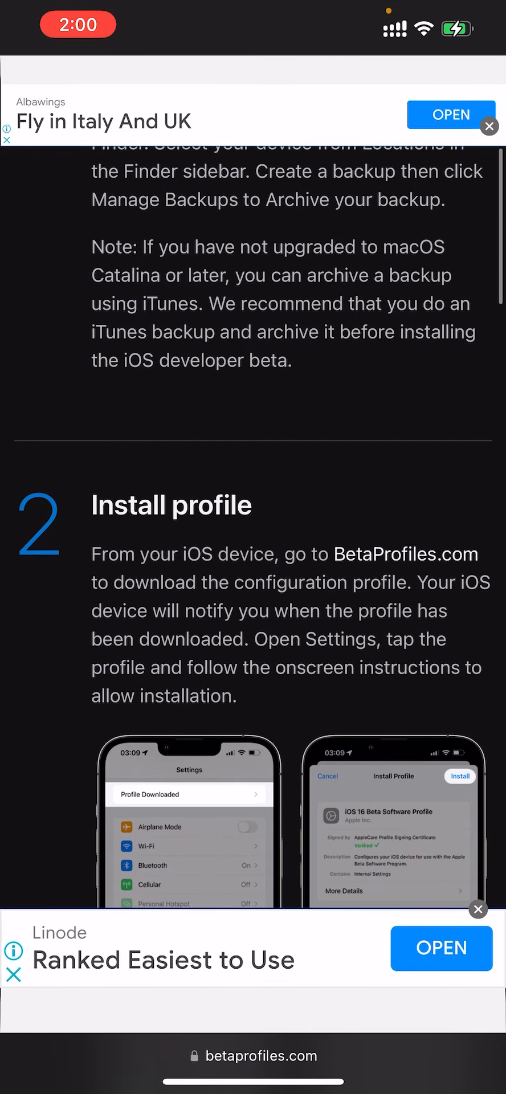
scroll(down, 3)
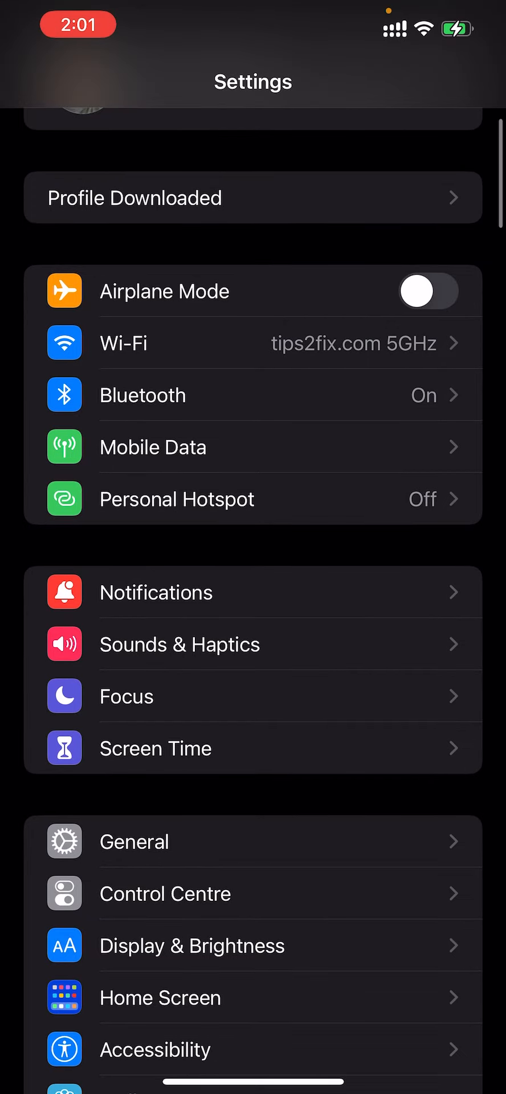
Step: Review the Profile Downloaded entry and Install the iOS 16 Beta Software Profile
click(133, 841)
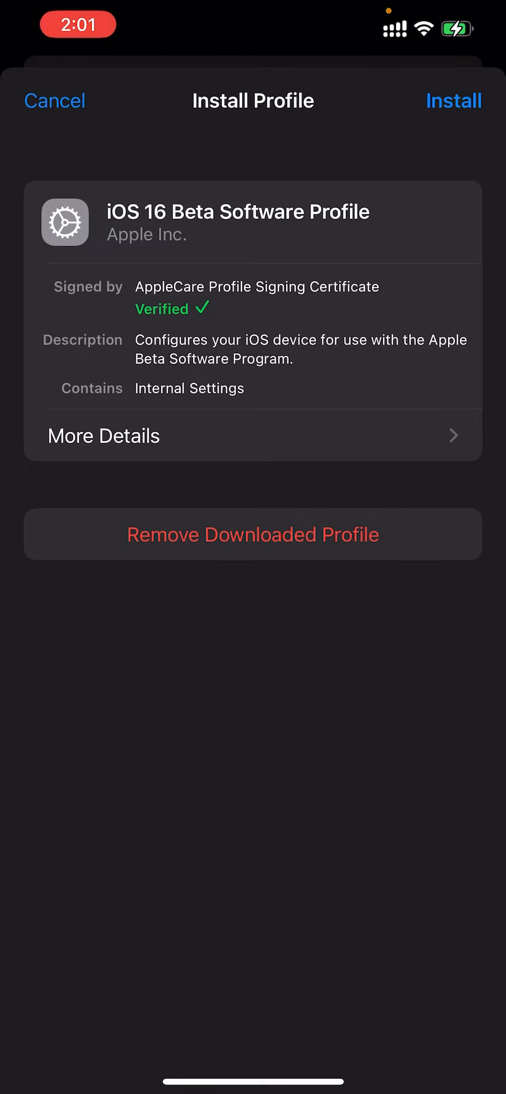
click(452, 100)
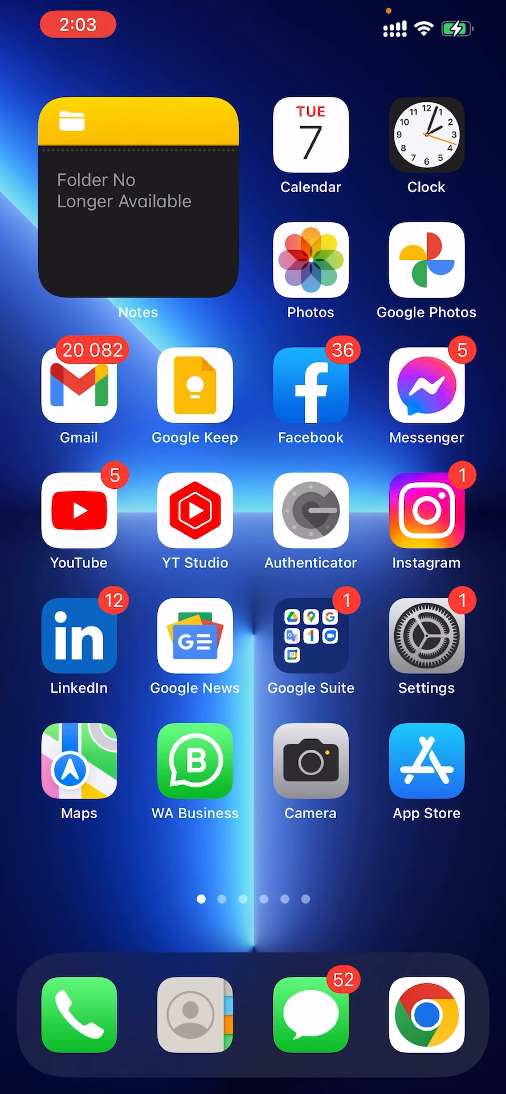
Step: In General > Software Update, Download and Install the iOS 16 Developer Beta over mobile data
click(426, 638)
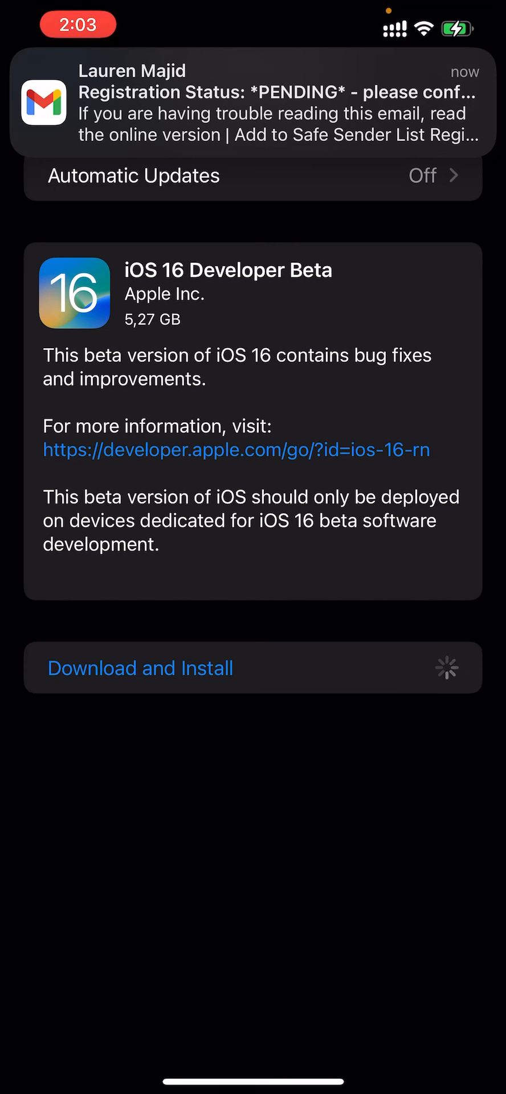
click(140, 668)
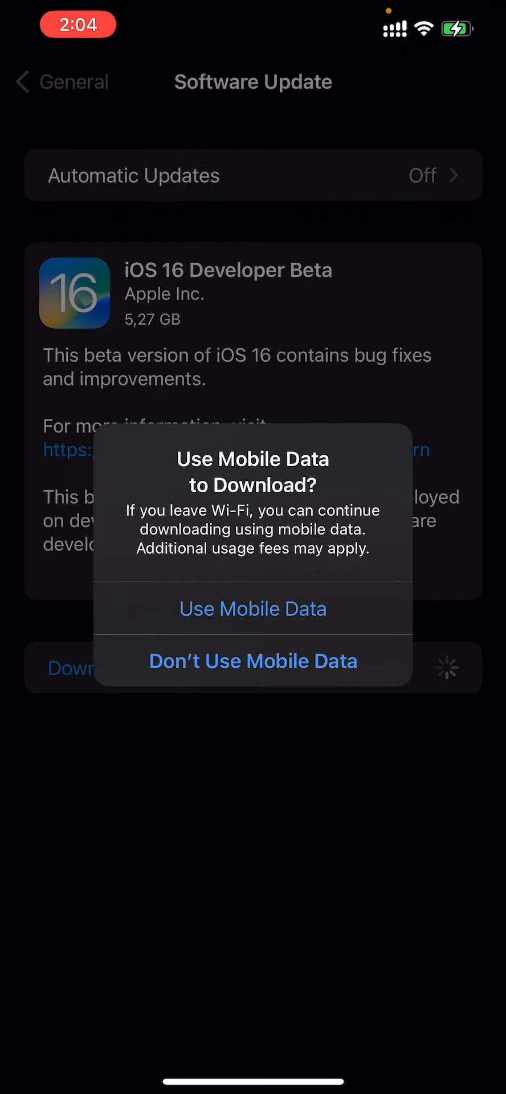
click(251, 660)
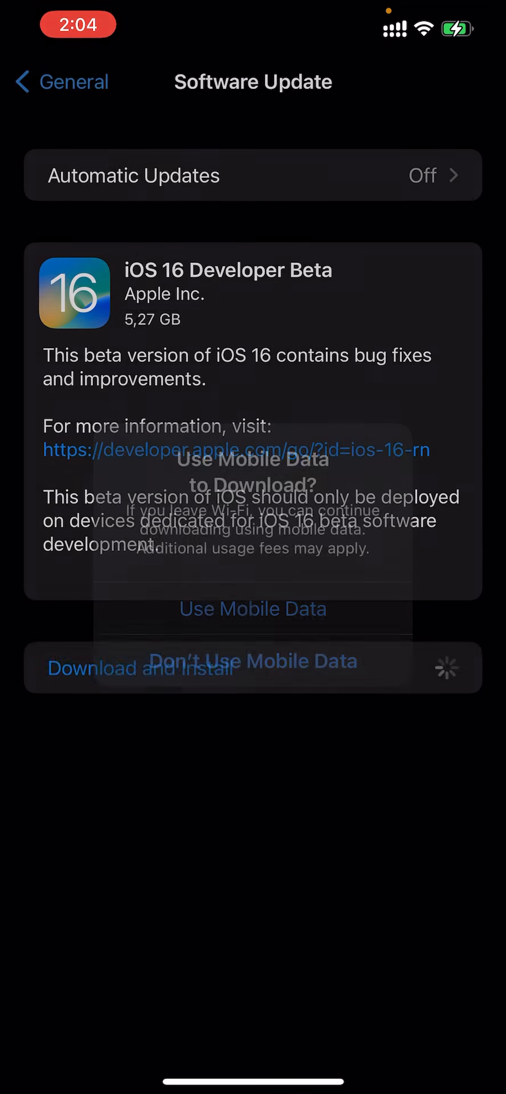
click(253, 661)
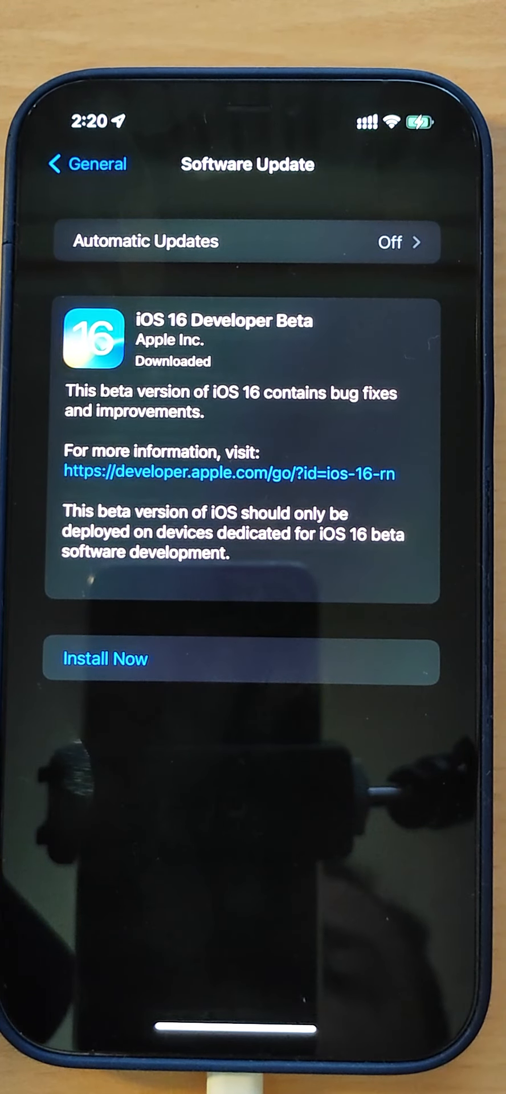
Step: Install Now the downloaded iOS 16 Developer Beta and confirm
click(105, 660)
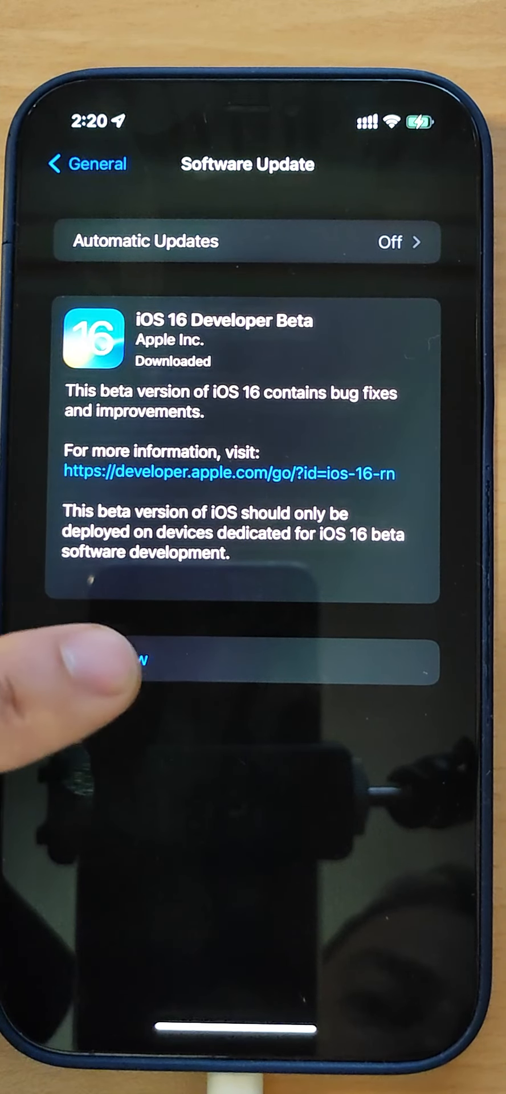
click(247, 661)
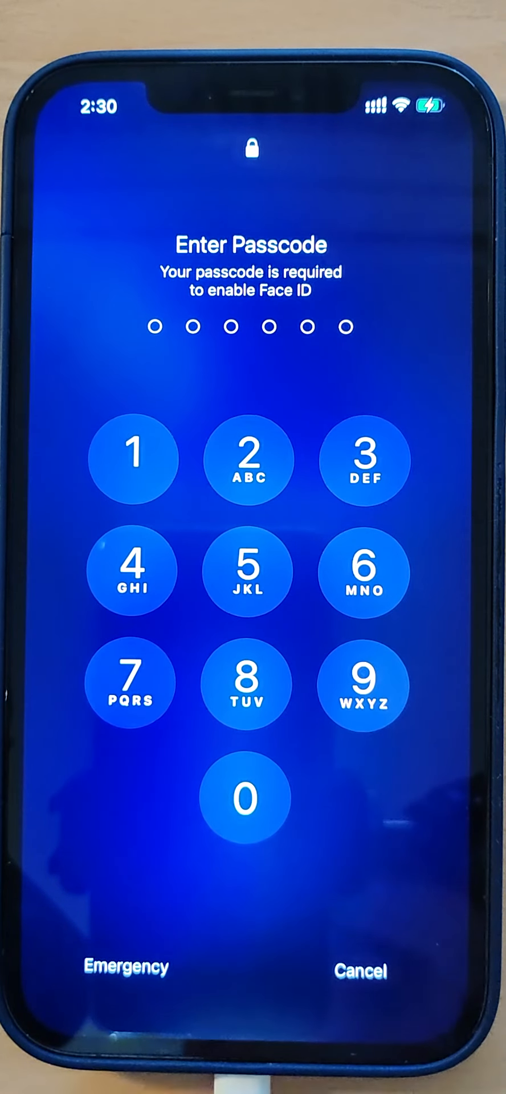
Step: Unlock with the passcode, Continue past iPhone Analytics, and go to Settings > General
click(133, 686)
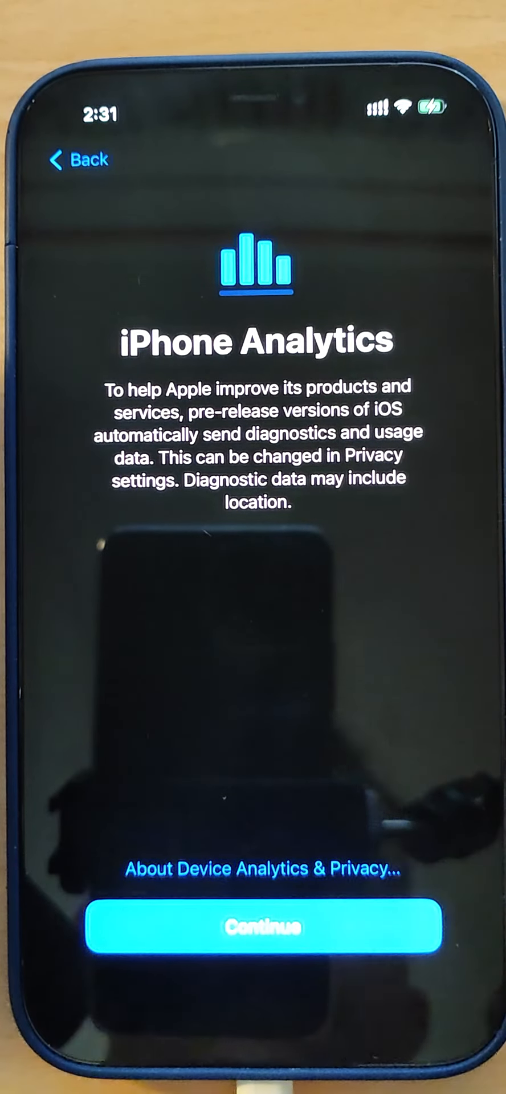
click(260, 926)
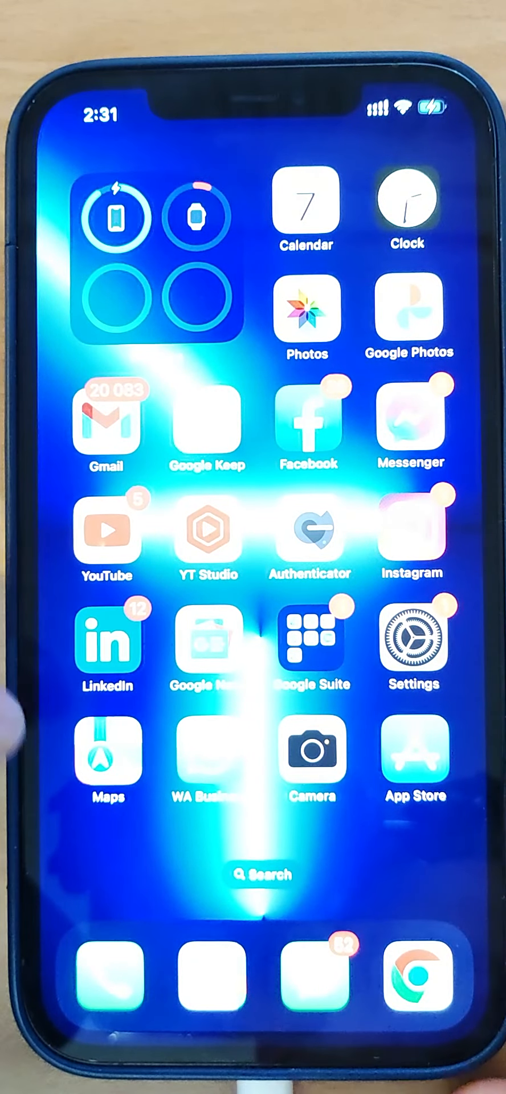
click(414, 642)
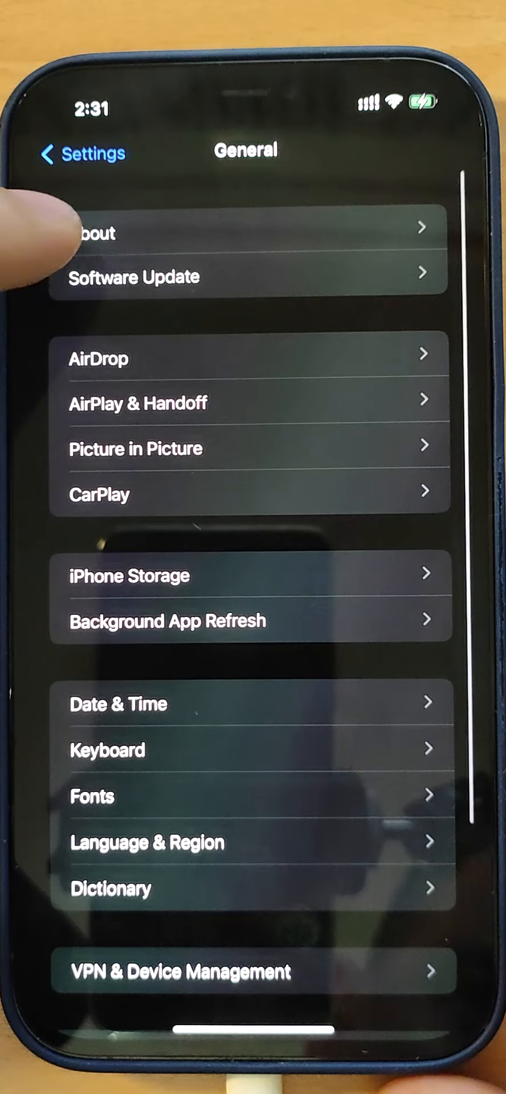